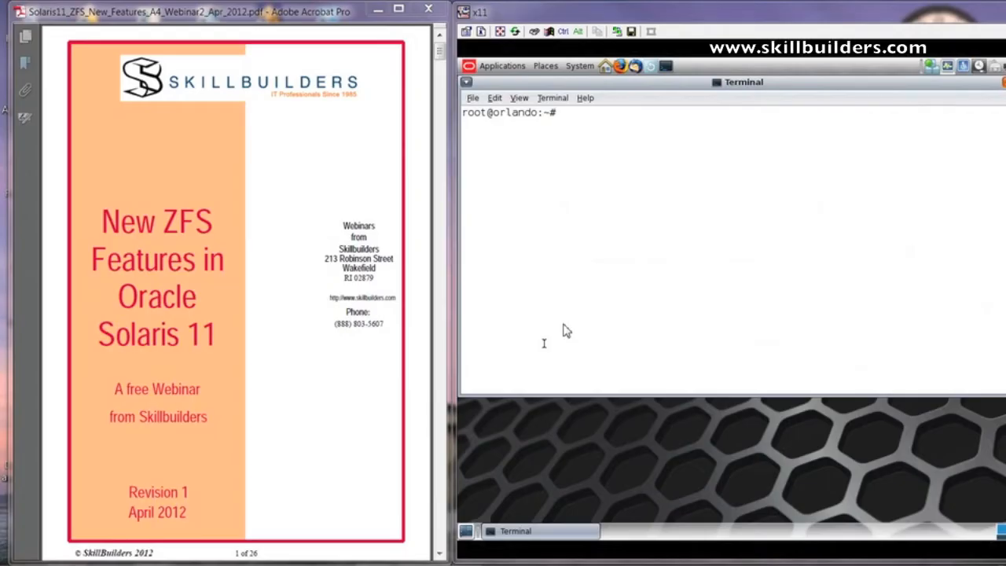
mouse_move(578, 317)
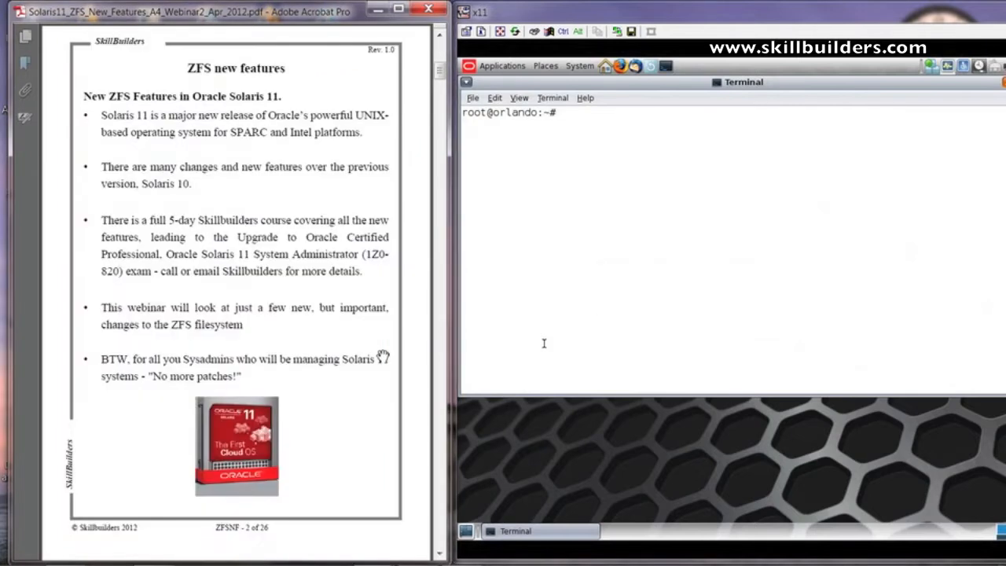
mouse_move(226, 204)
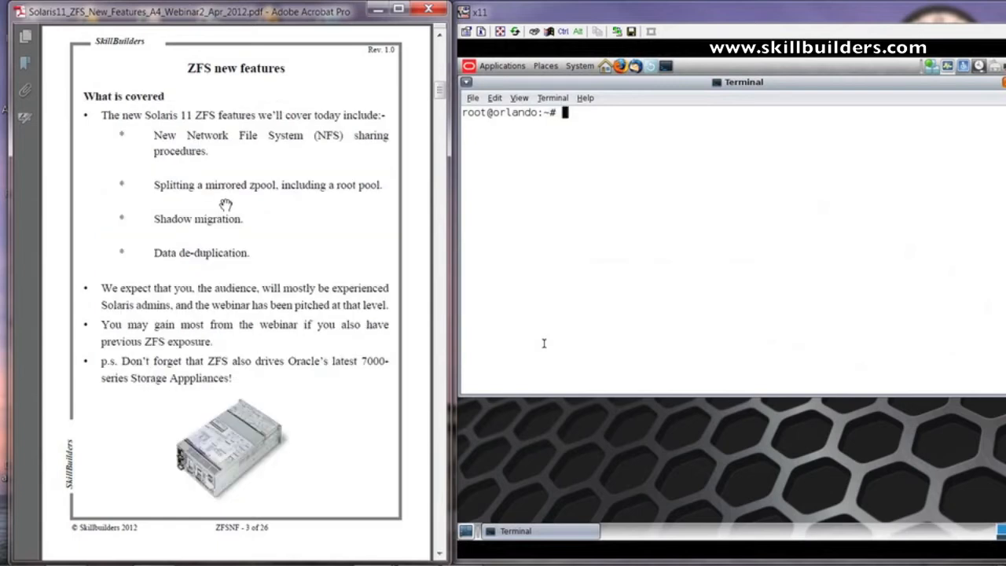
mouse_move(220, 226)
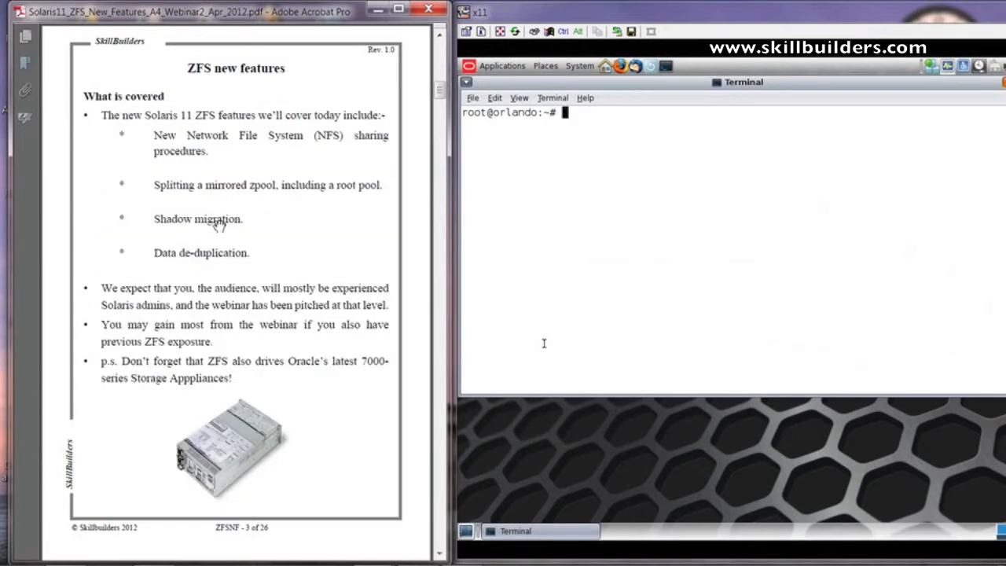
mouse_move(232, 166)
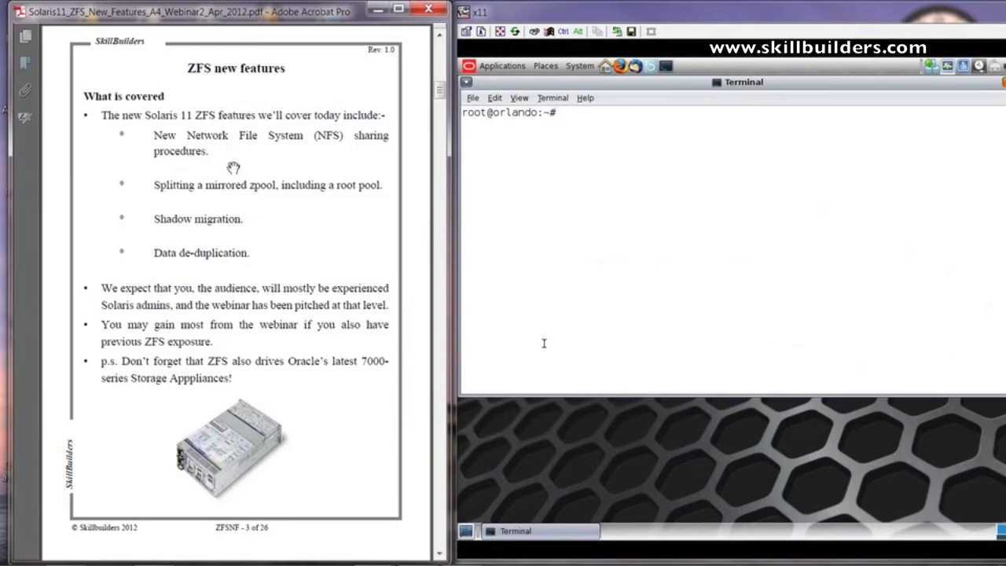
click(566, 112)
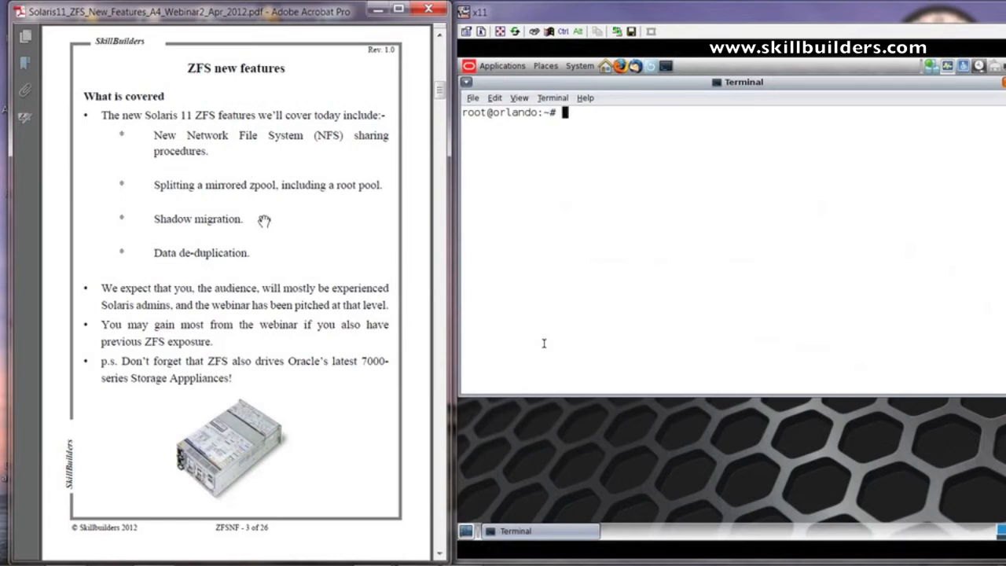
mouse_move(308, 233)
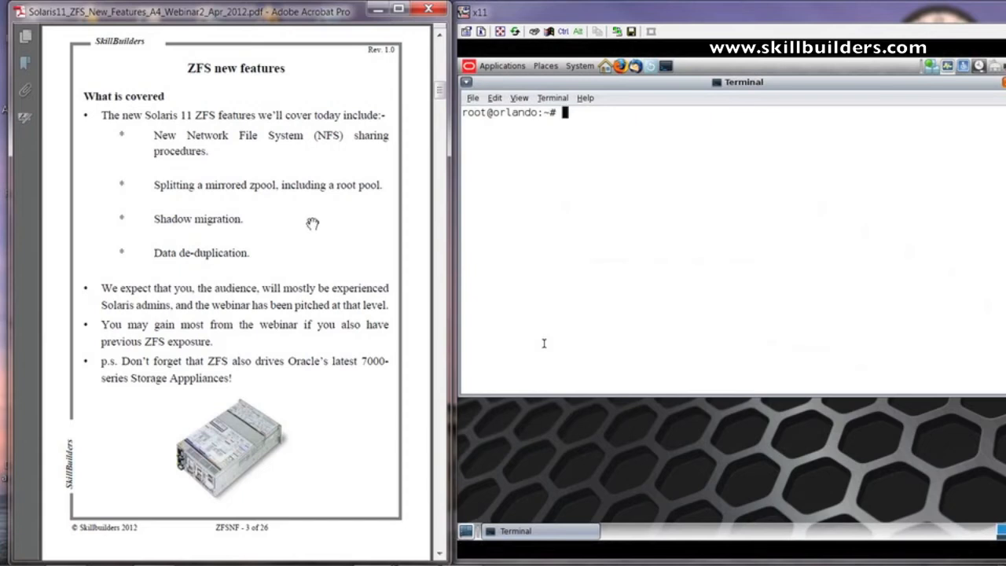
mouse_move(331, 207)
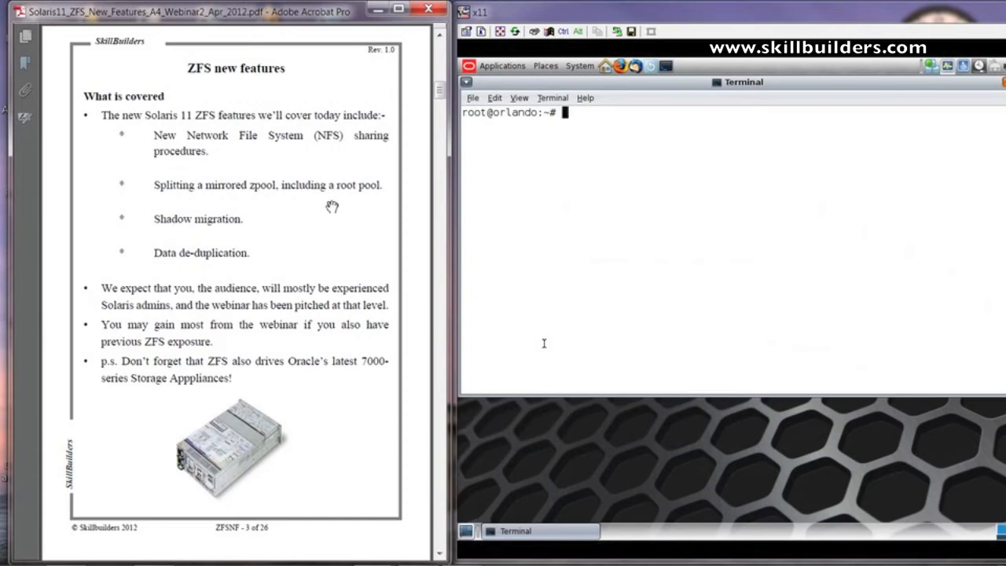